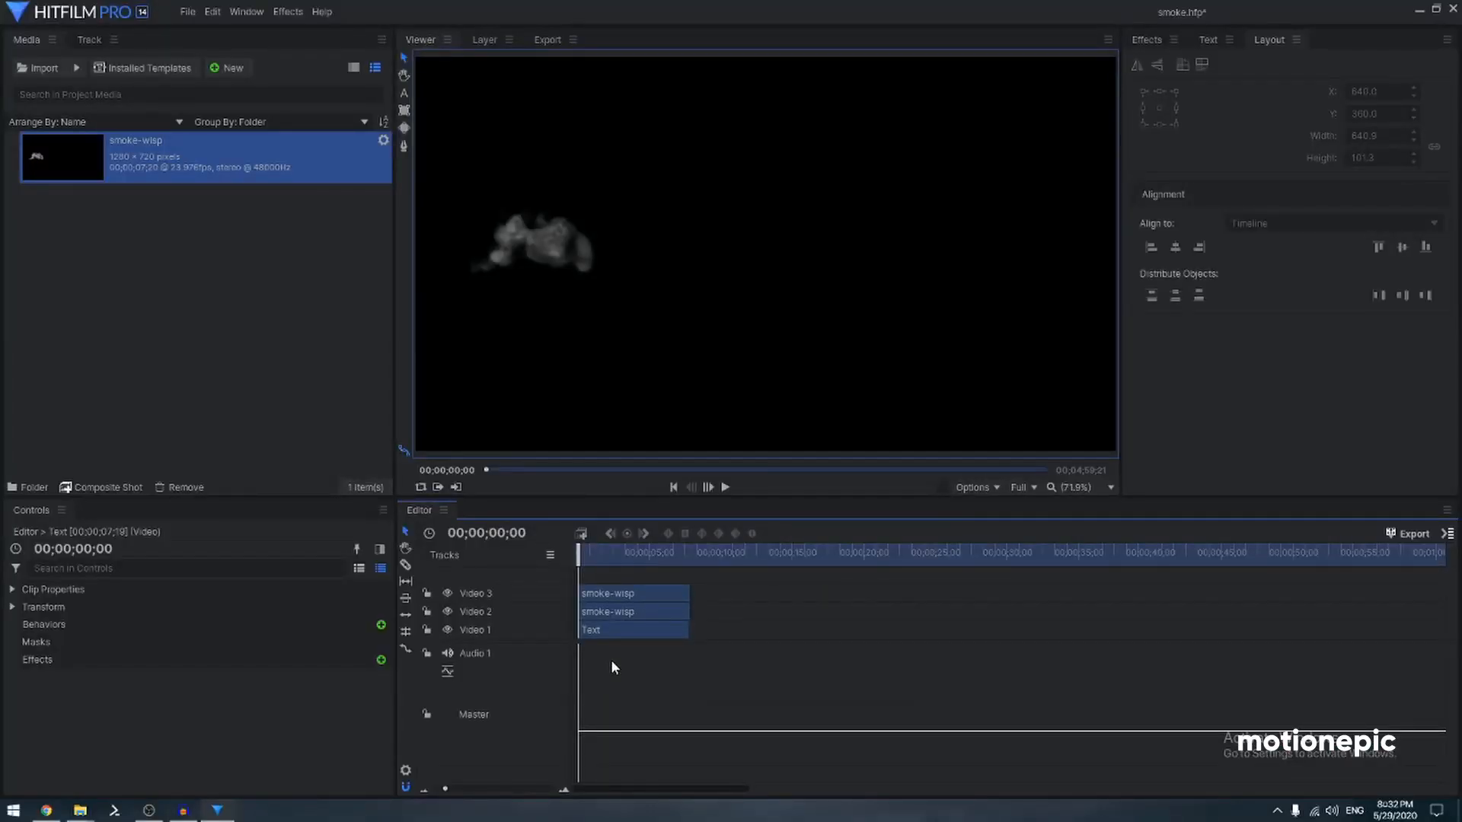
Preview the smoke footage, then bring up the context menu on the Video 1 track after the Text clip.
click(725, 487)
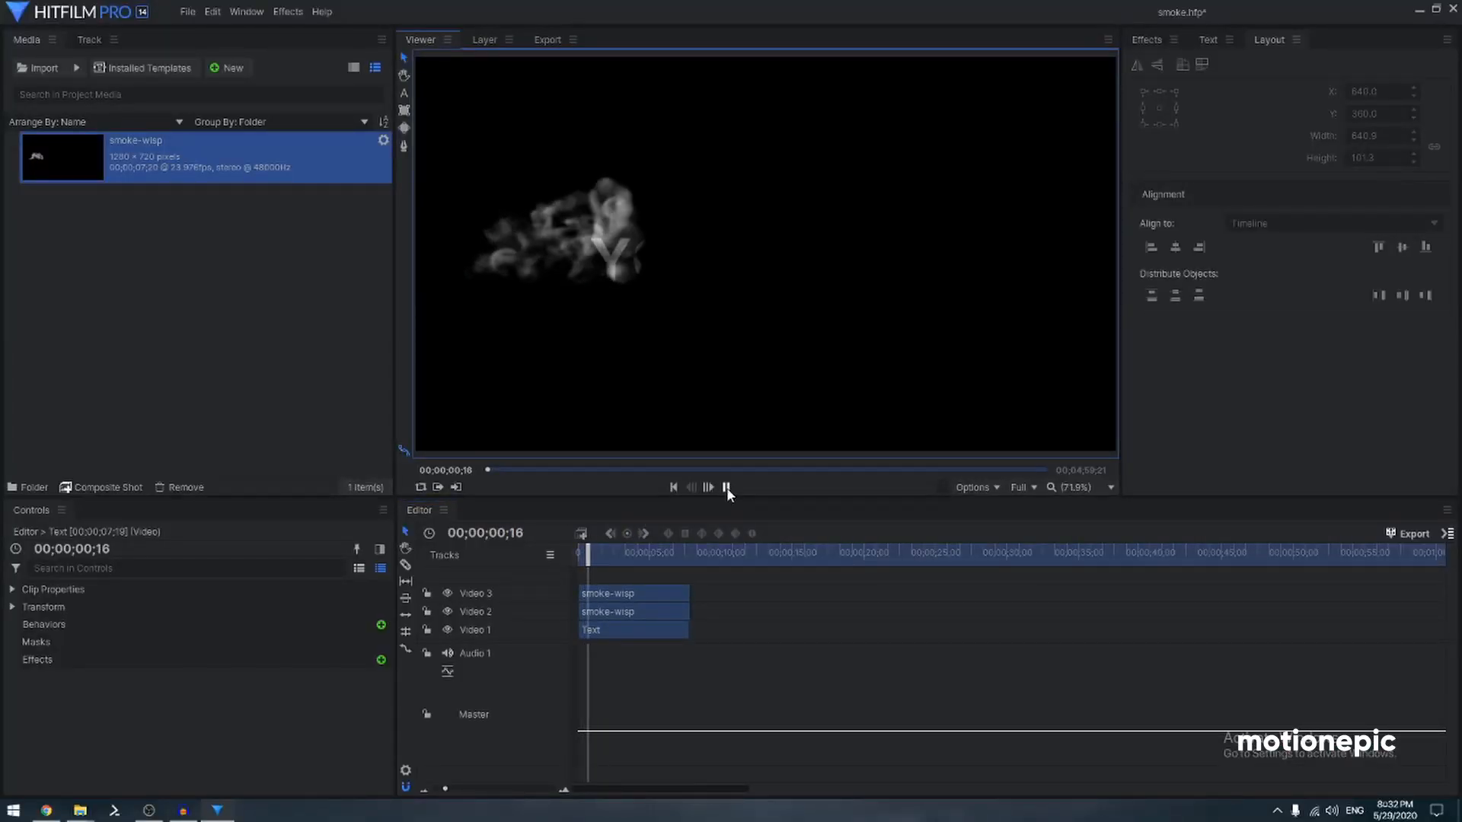
click(726, 487)
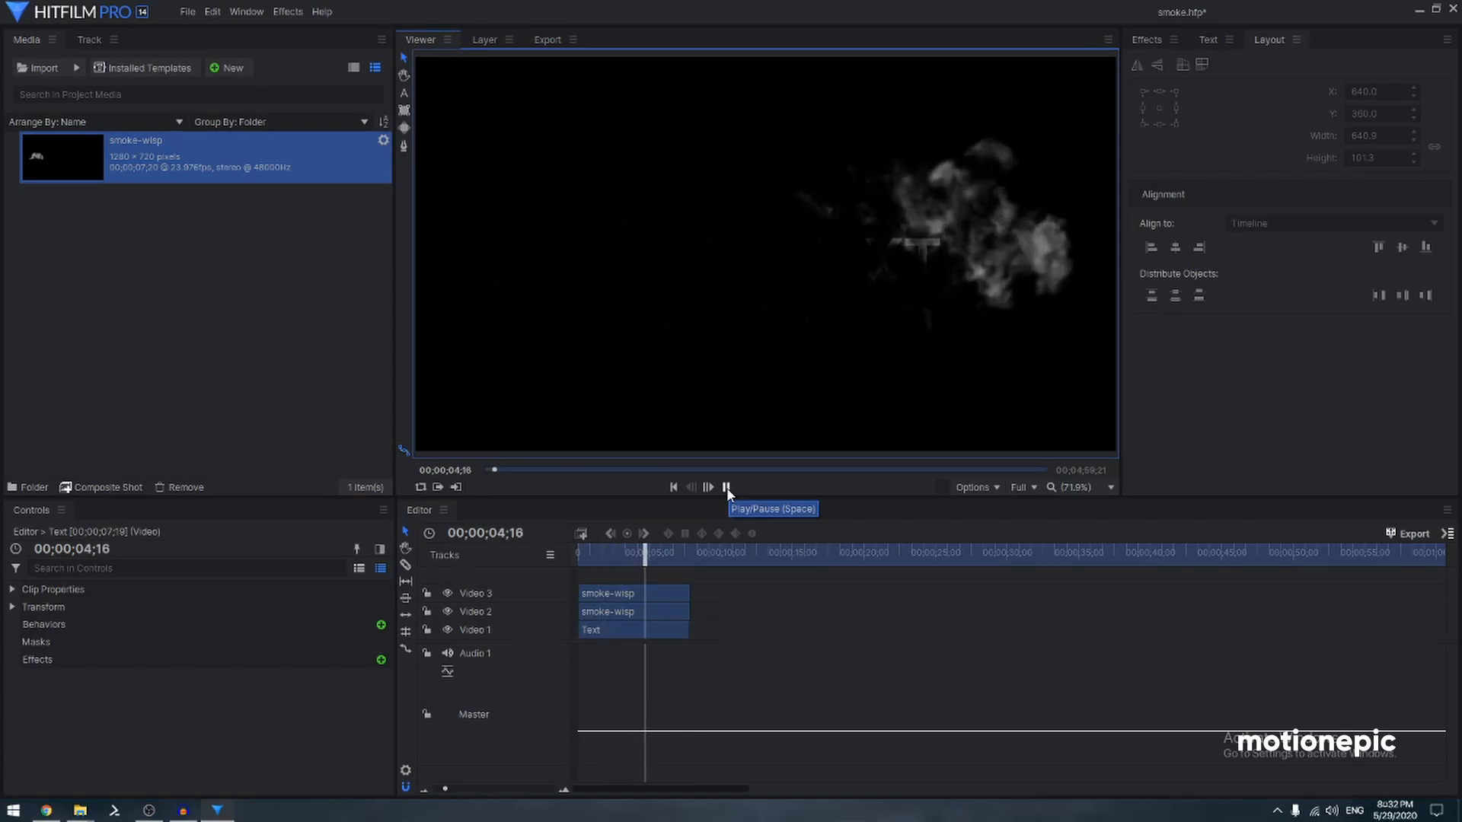
click(726, 487)
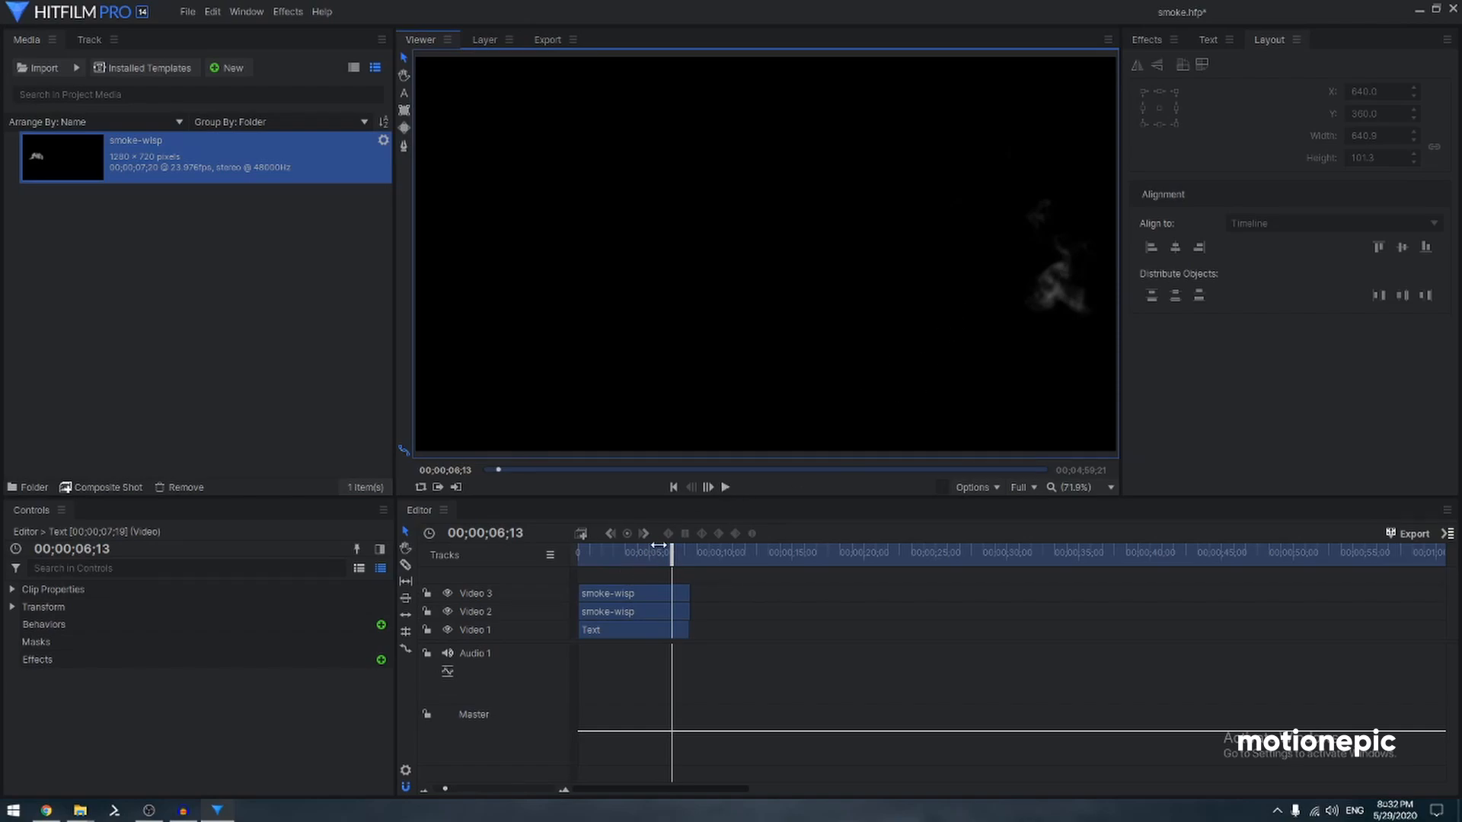
mouse_move(135, 141)
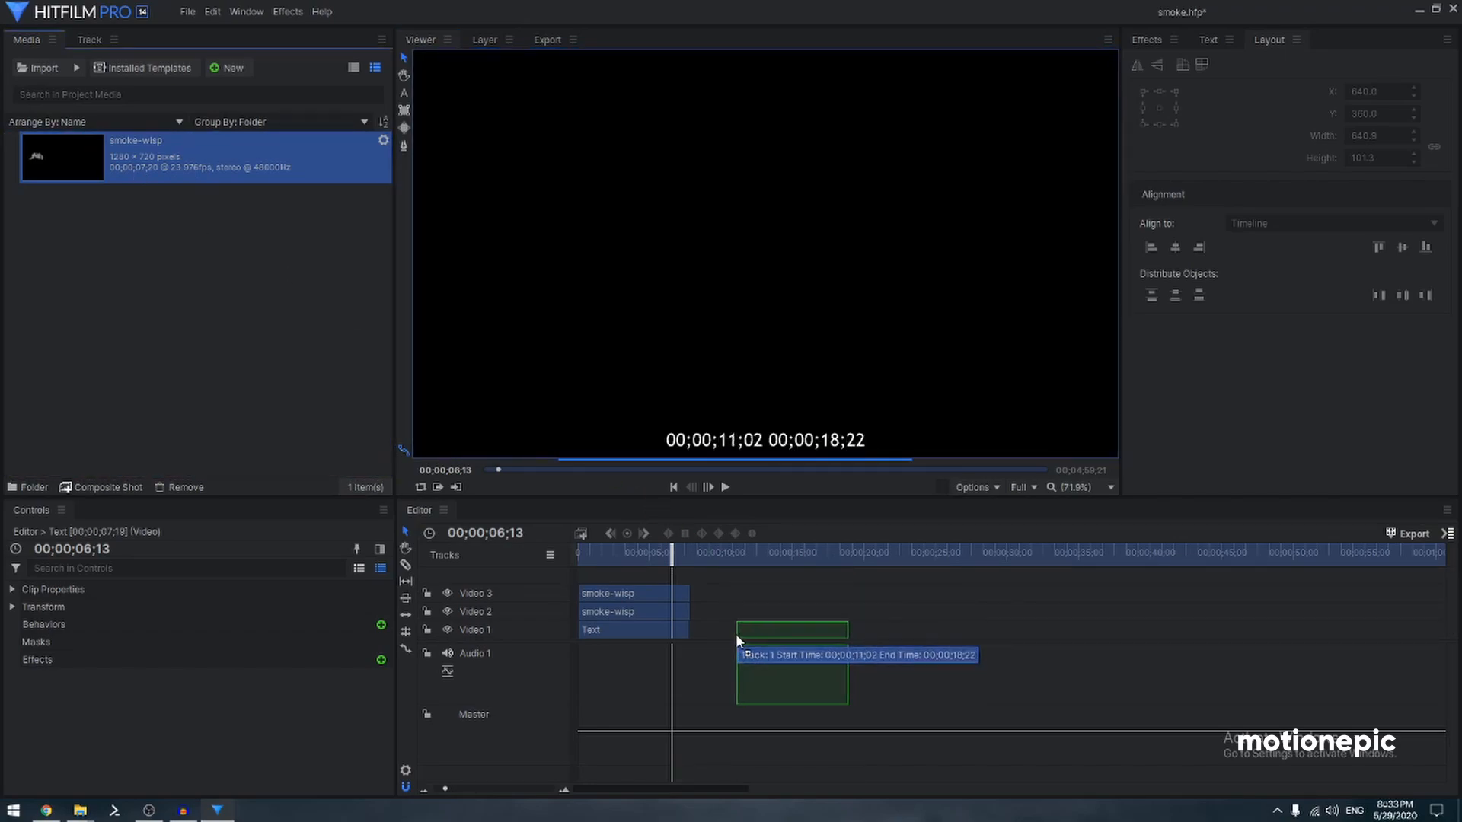
right_click(792, 653)
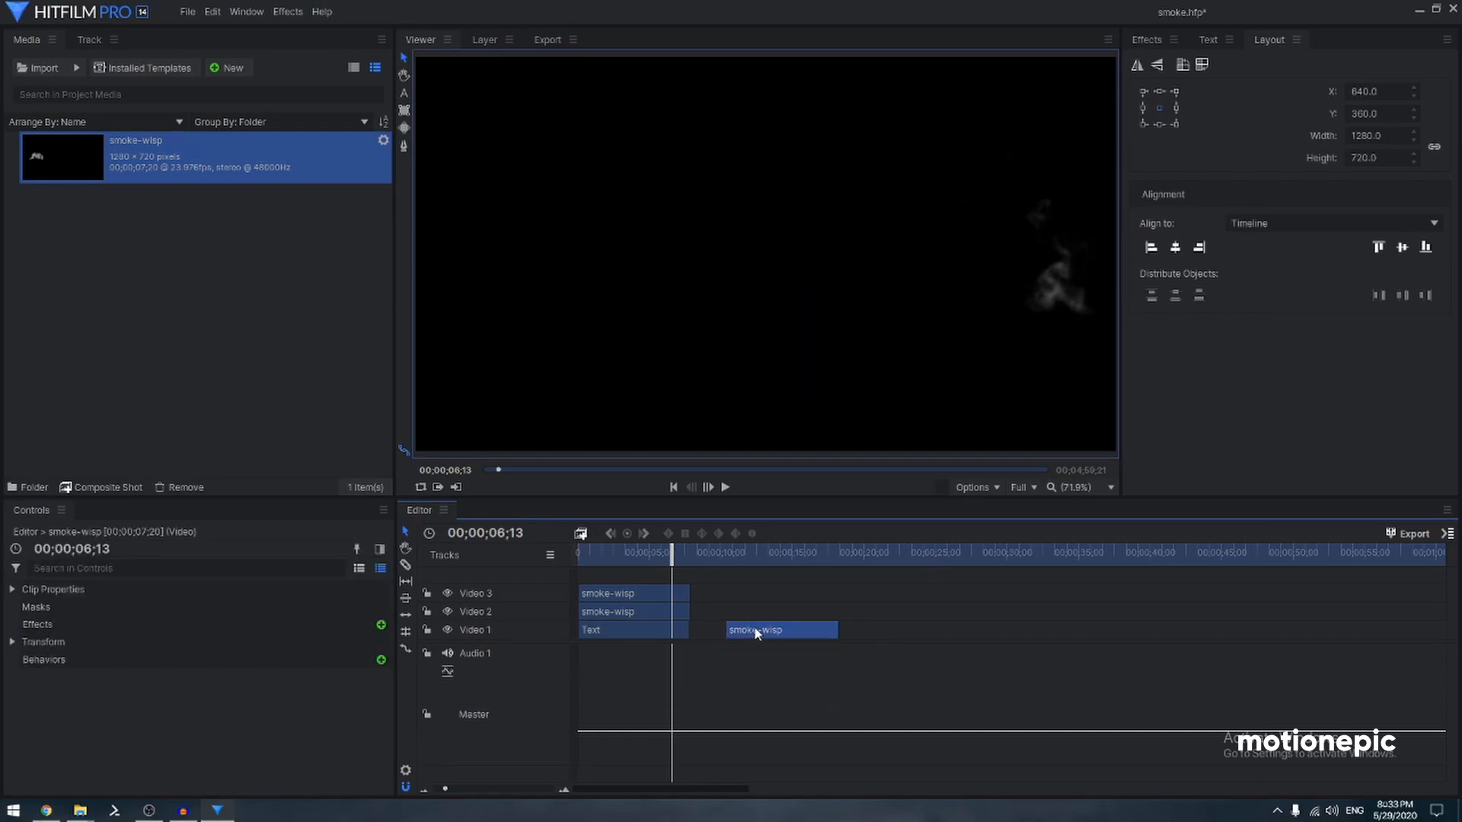
drag(755, 629, 781, 629)
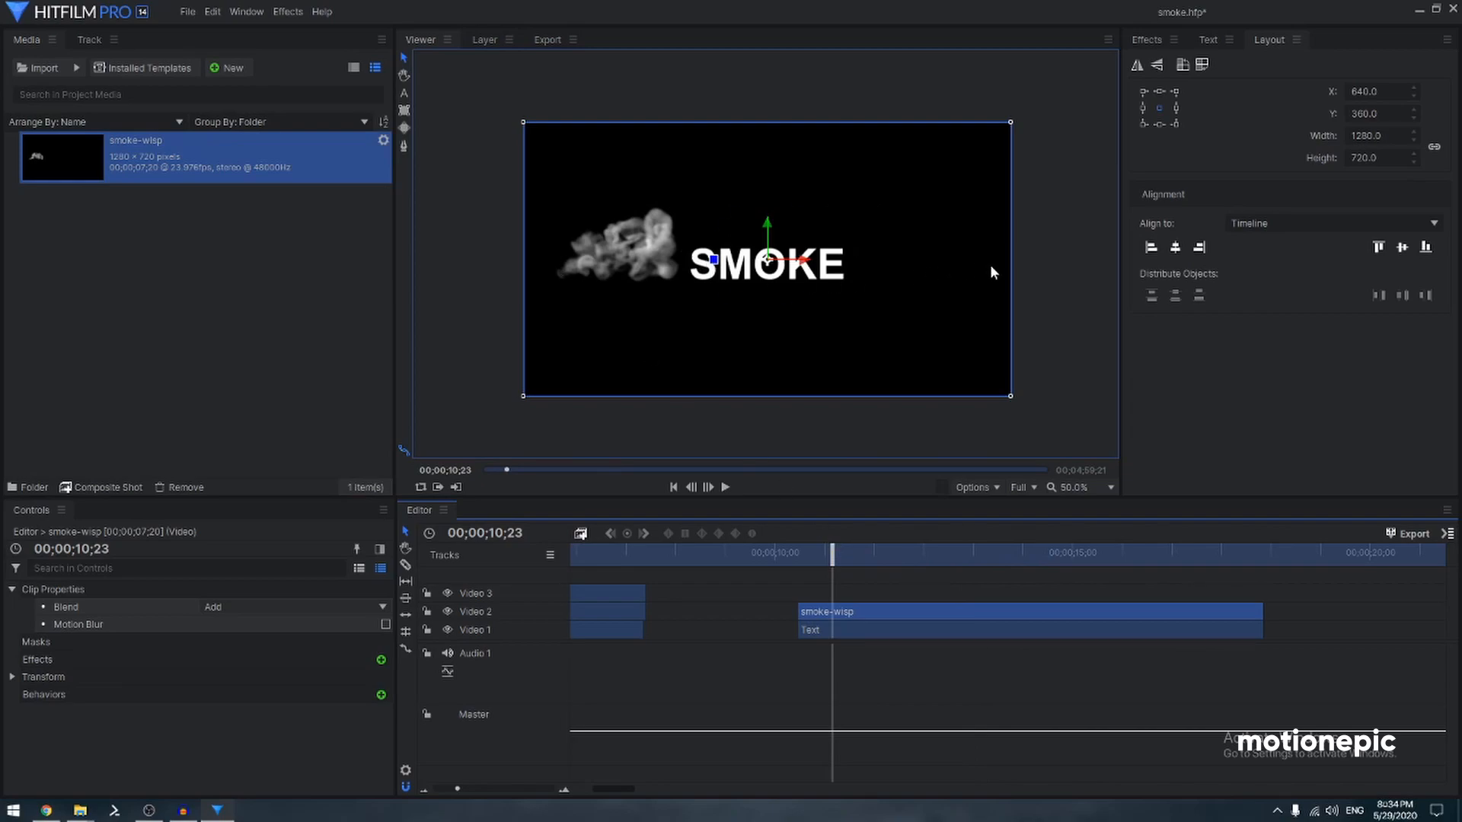
mouse_move(825, 614)
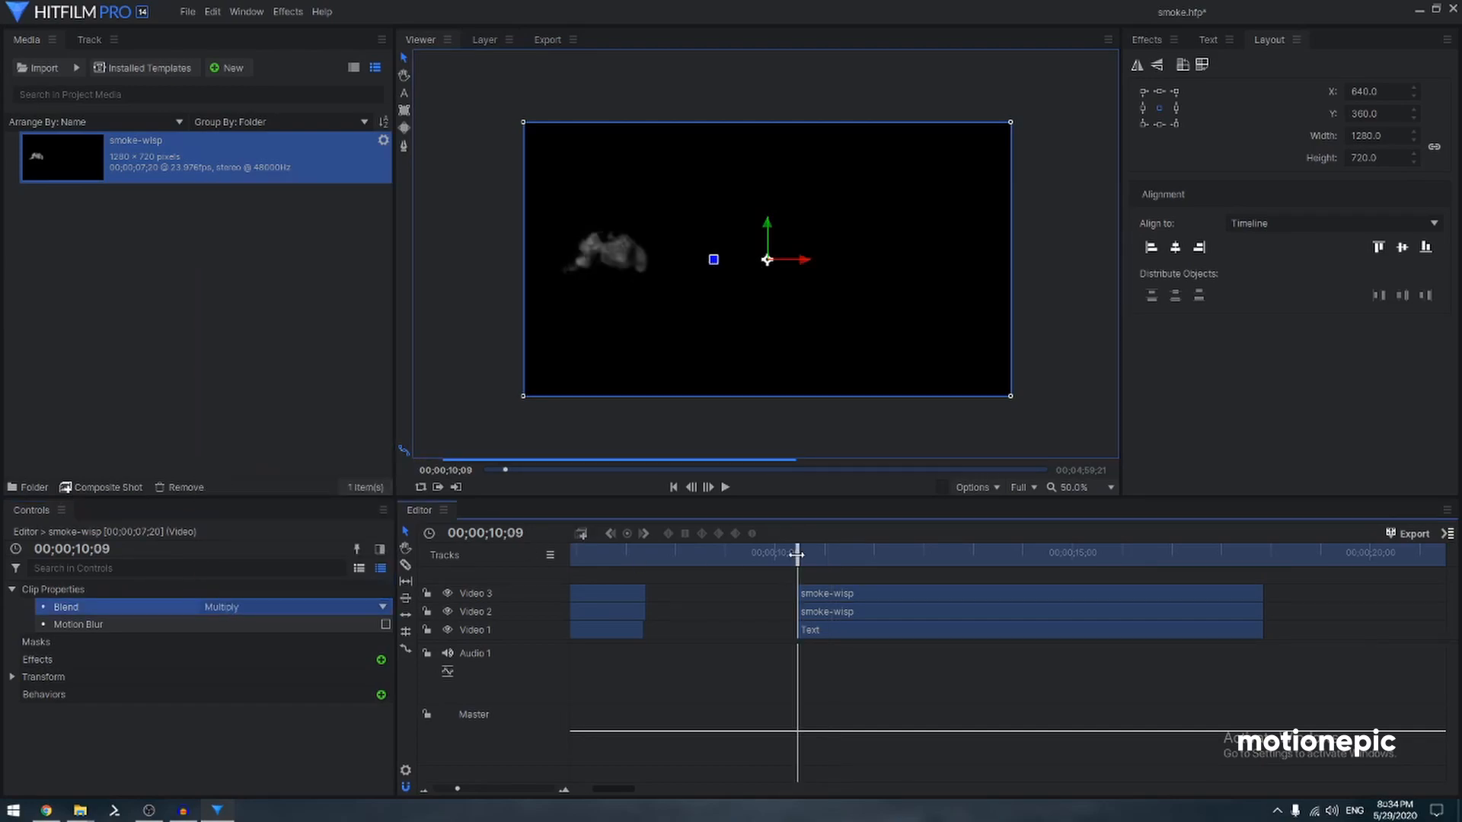
Play the composition to preview the SMOKE text dissolving behind the Multiply smoke layer.
click(725, 487)
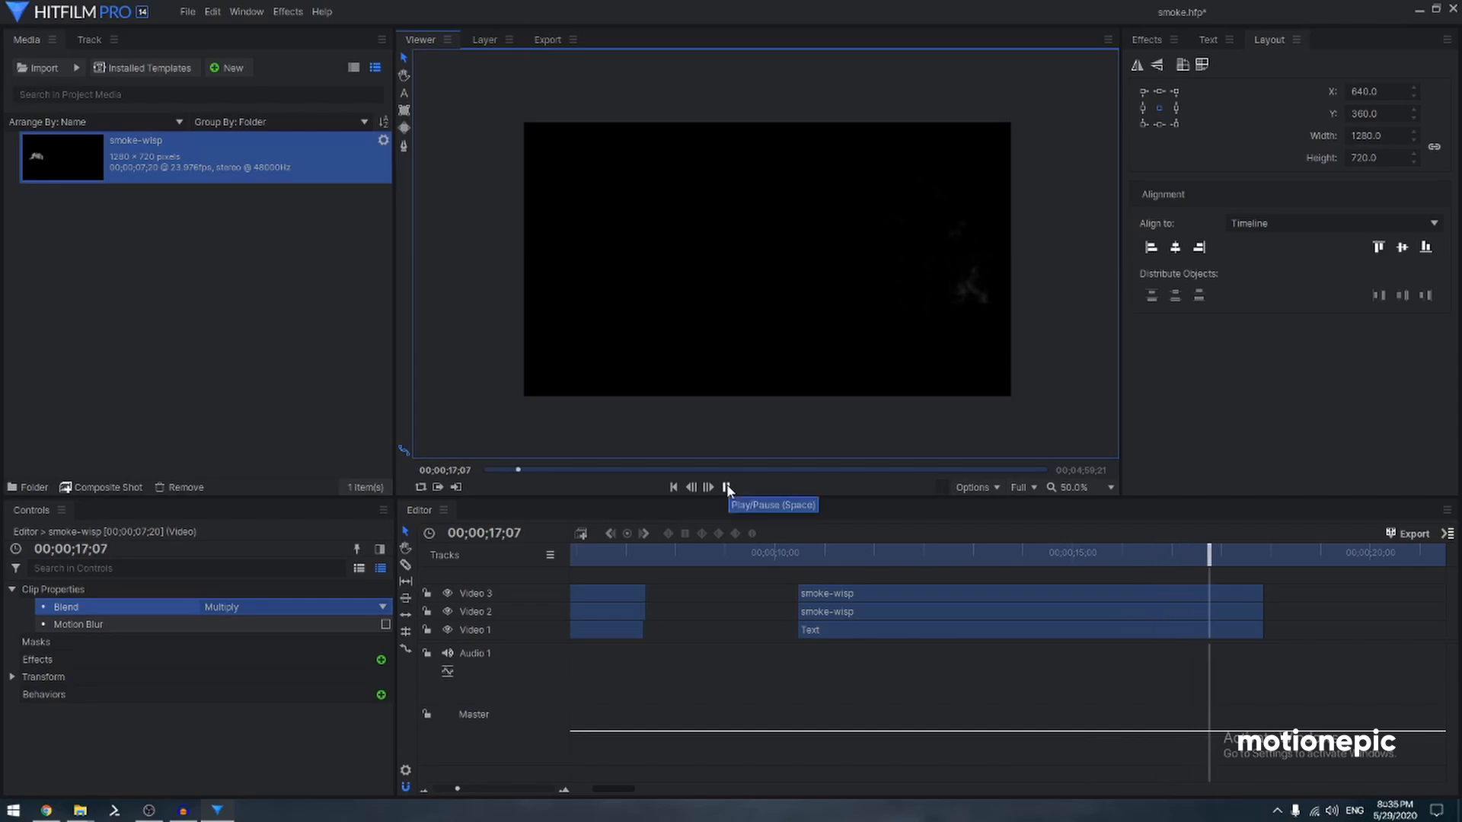
click(726, 487)
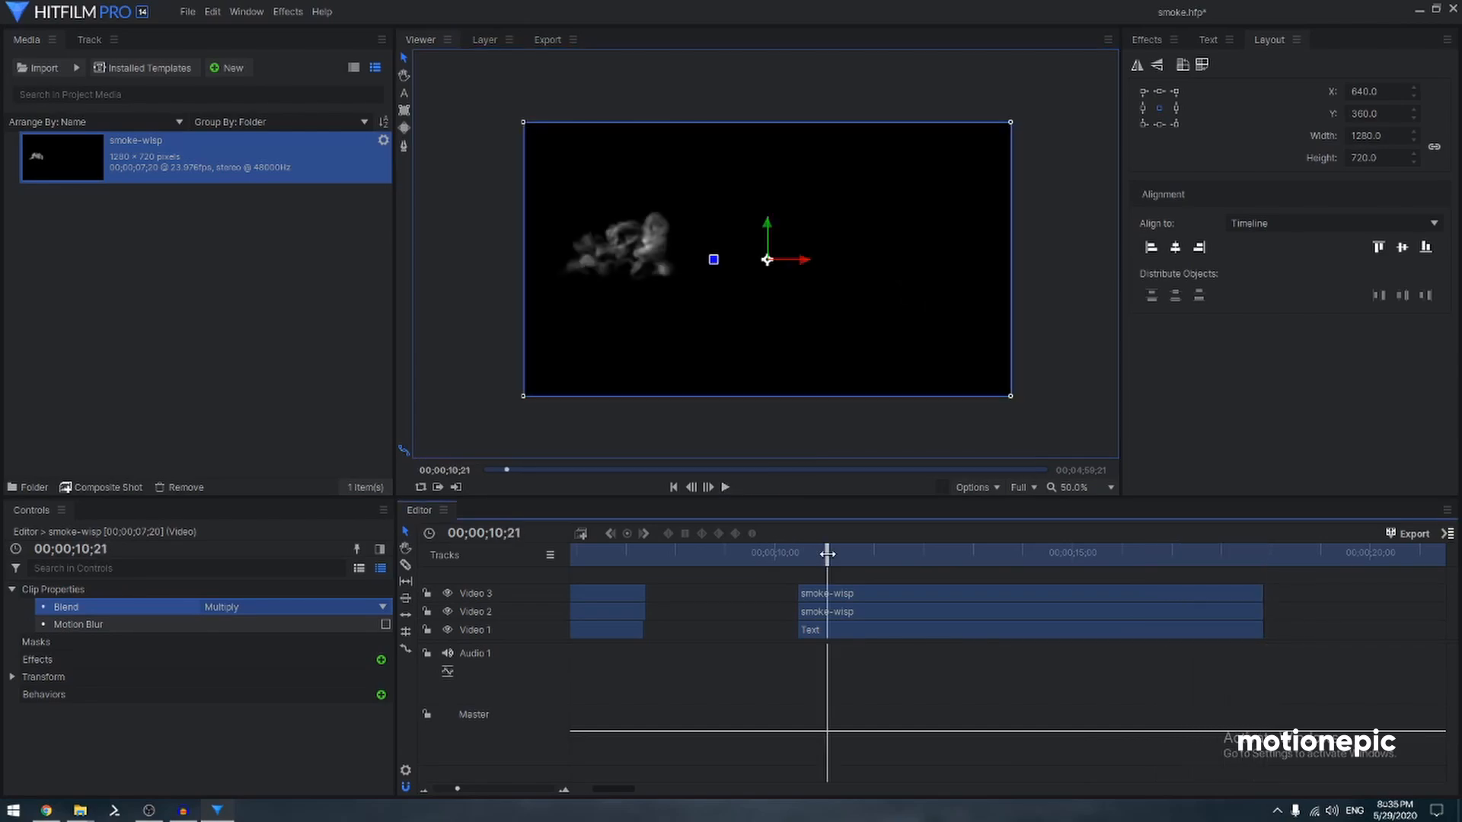
drag(827, 555, 888, 554)
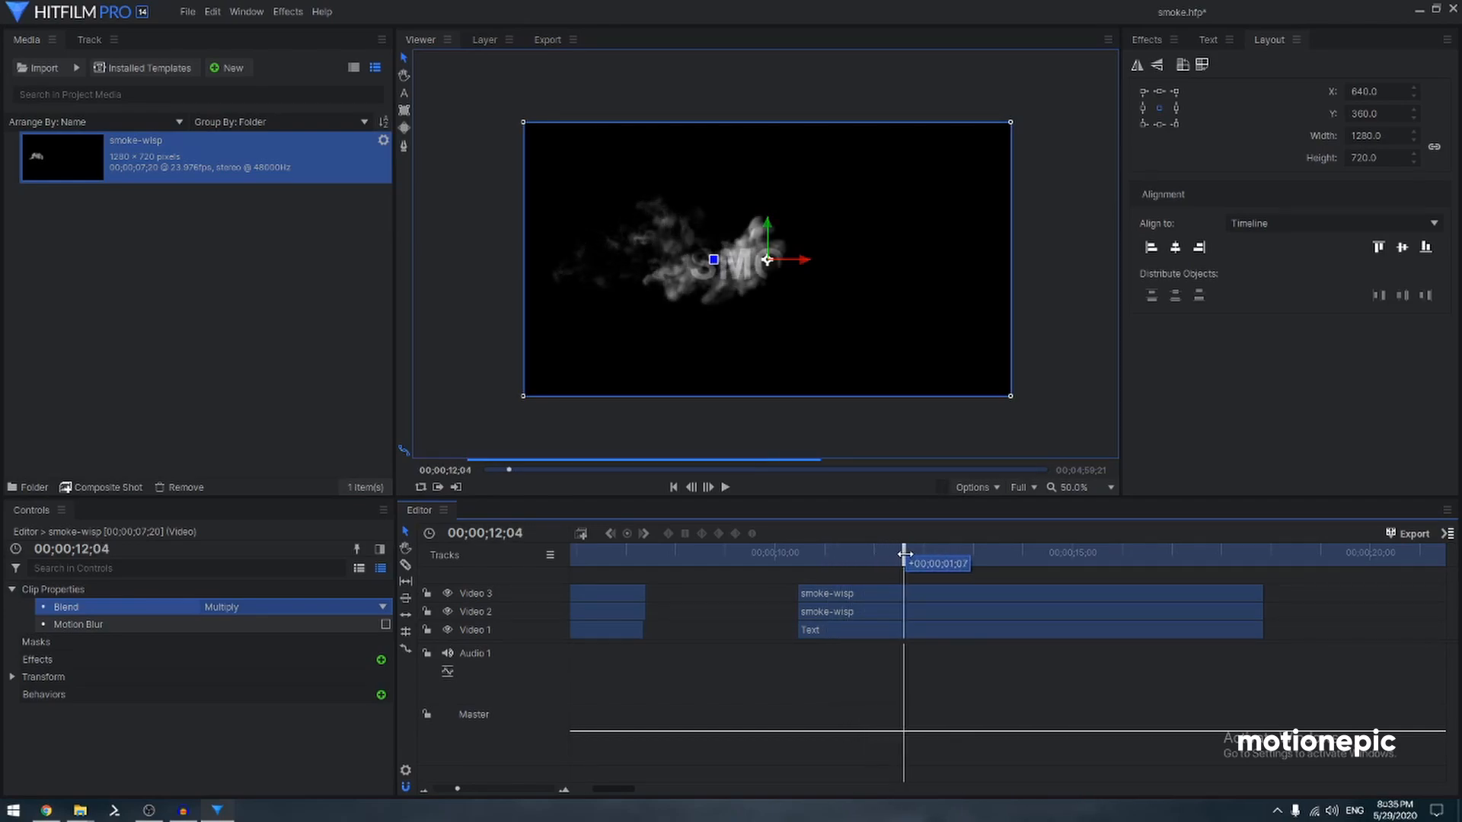
drag(905, 551, 998, 564)
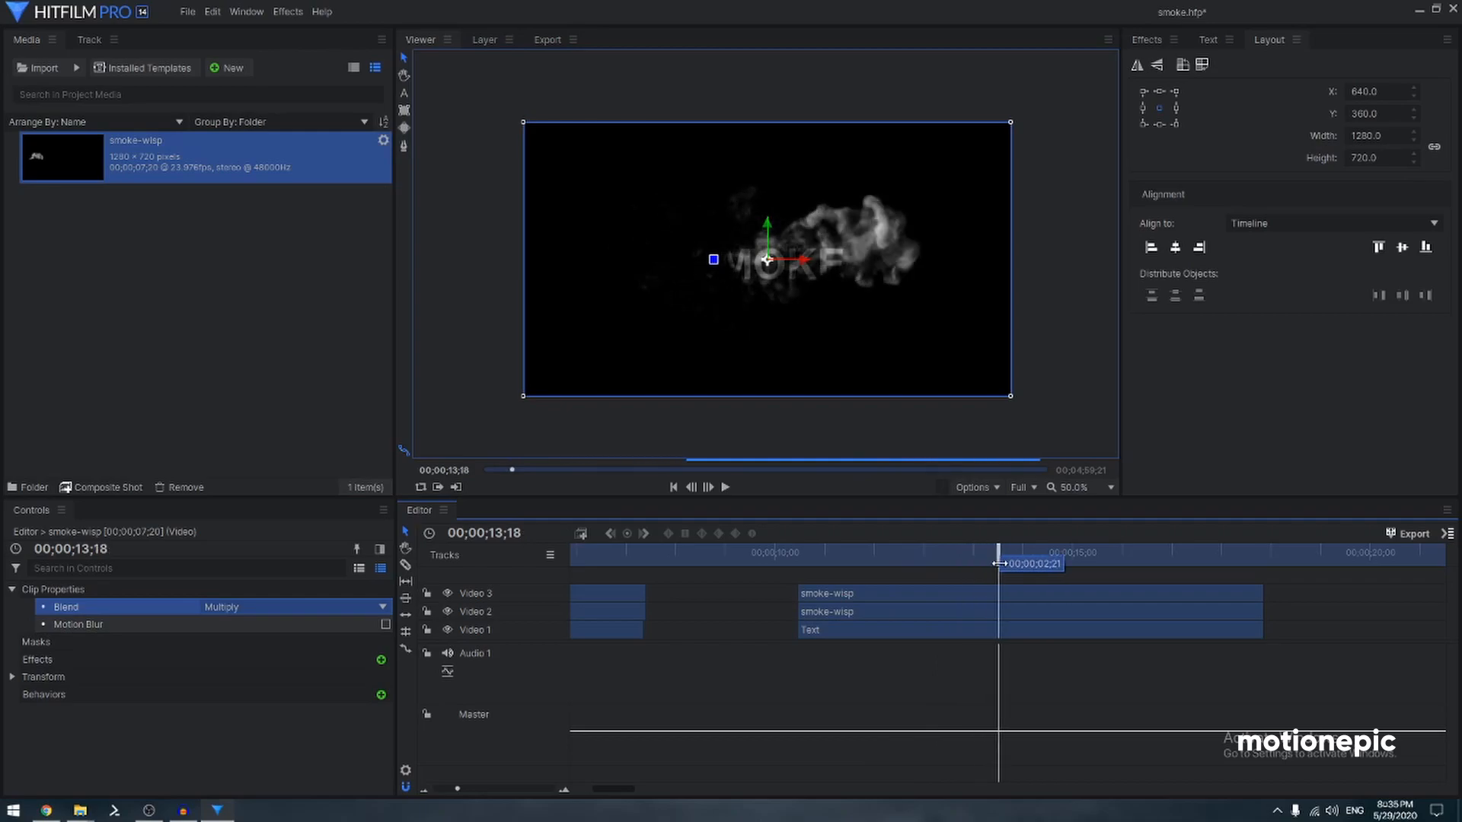